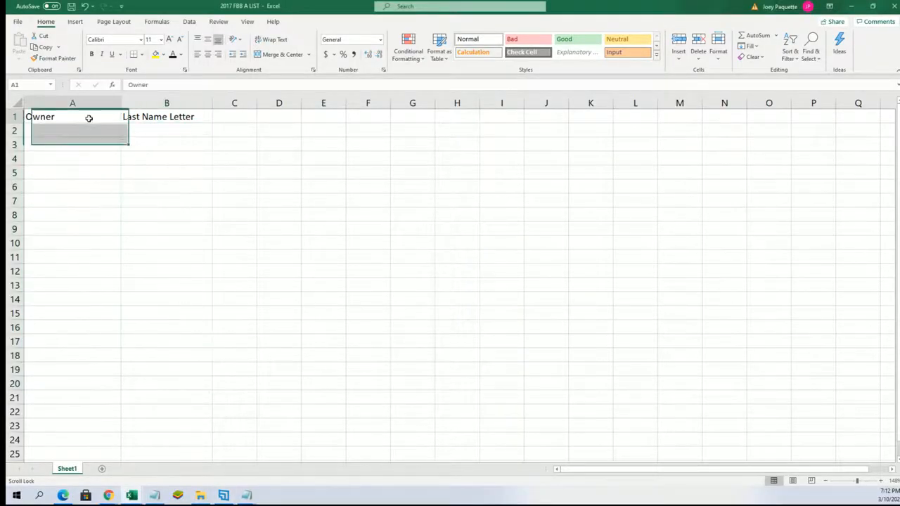
# Select cell A1 on the sheet with the Owner and Last Name Letter headings
pyautogui.click(166, 117)
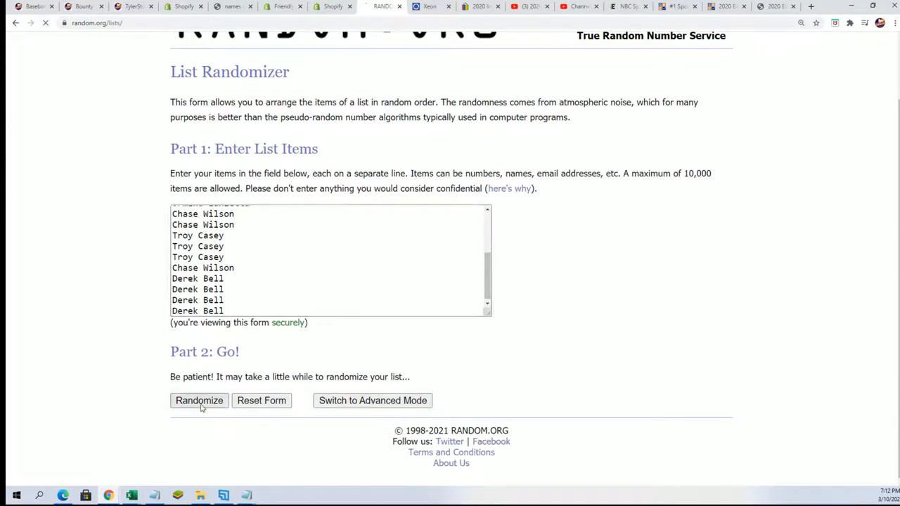
# Randomize the 19 owner names seven times and bring up the copy menu on the results
pyautogui.click(200, 401)
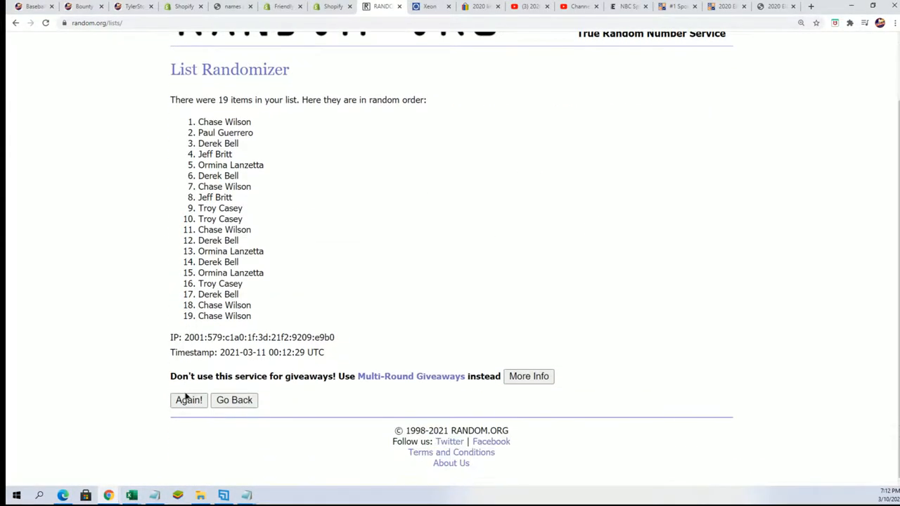
pyautogui.click(189, 399)
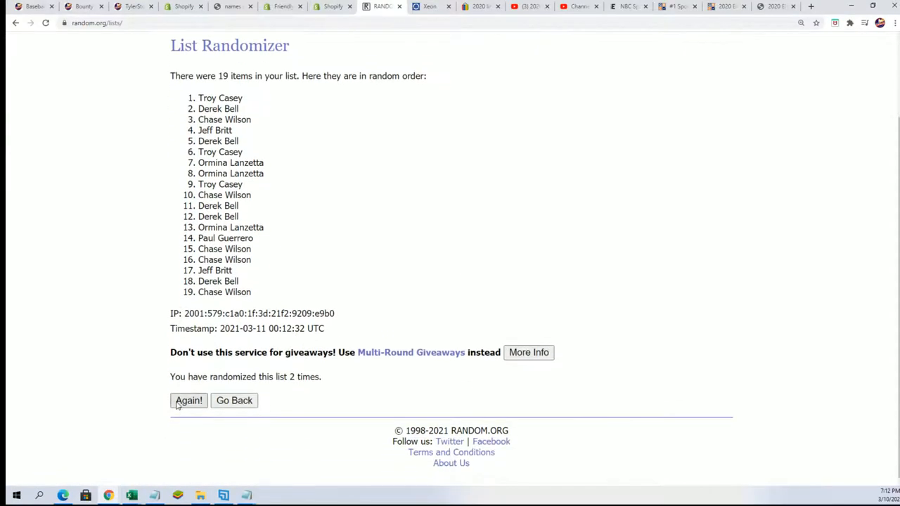
pyautogui.click(188, 401)
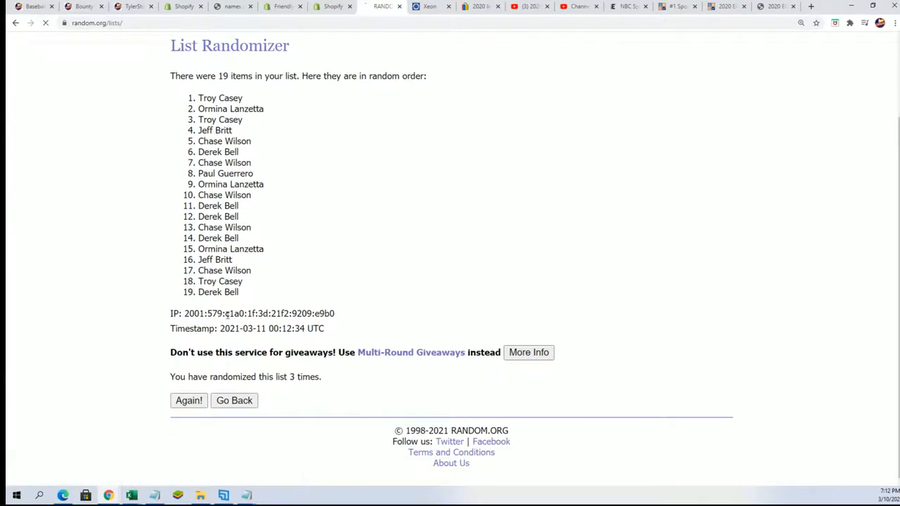
pyautogui.click(189, 401)
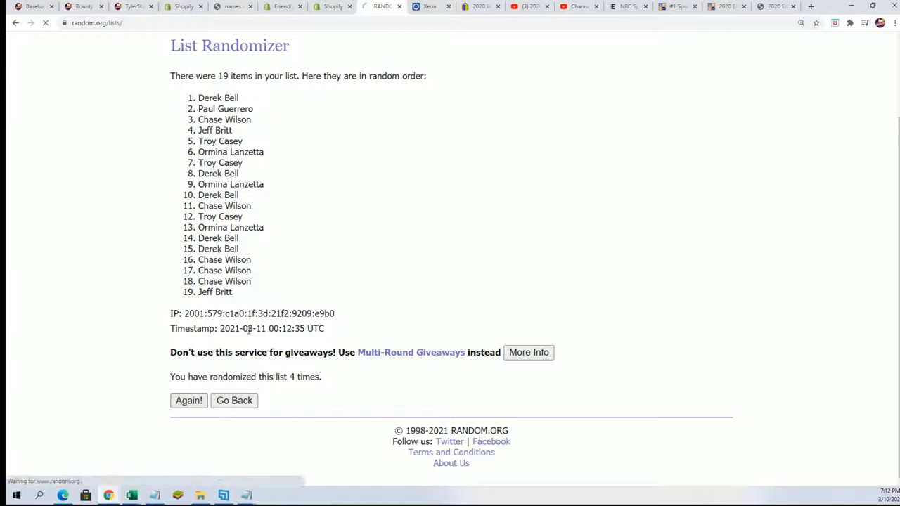
pyautogui.click(189, 401)
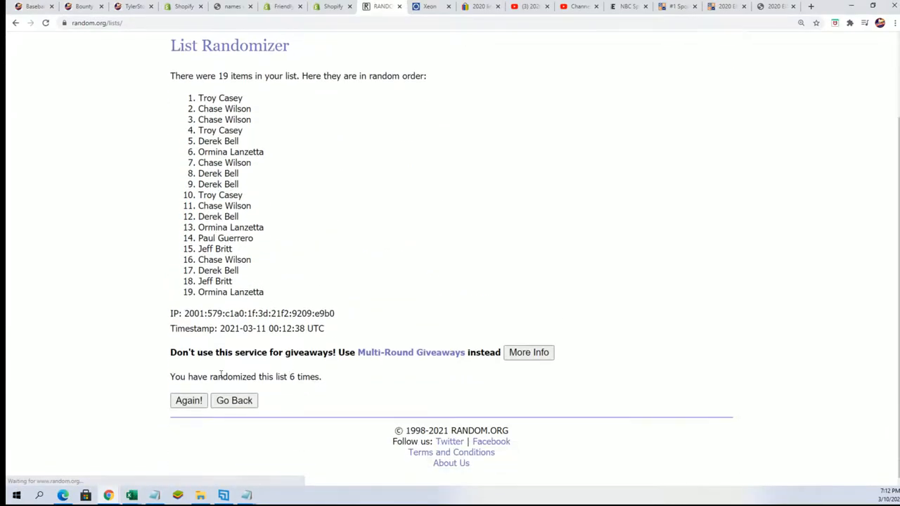
pyautogui.click(188, 401)
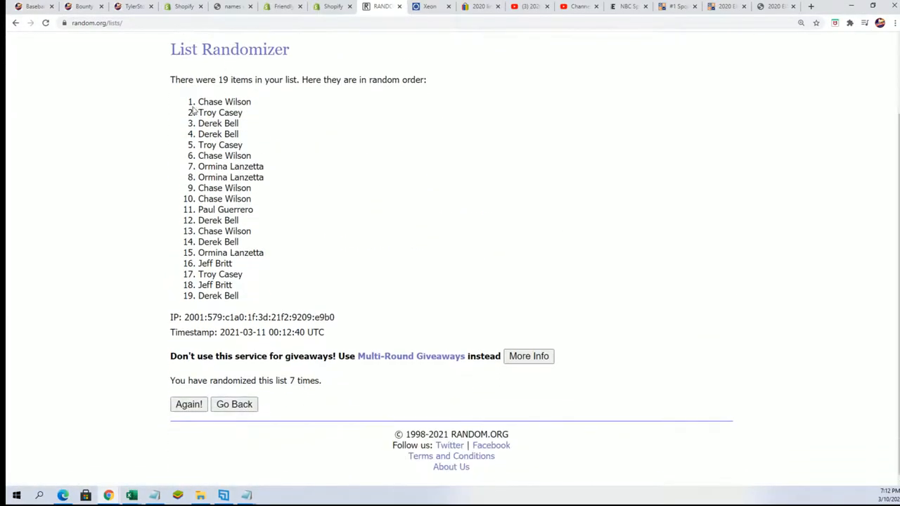
pyautogui.rightClick(228, 177)
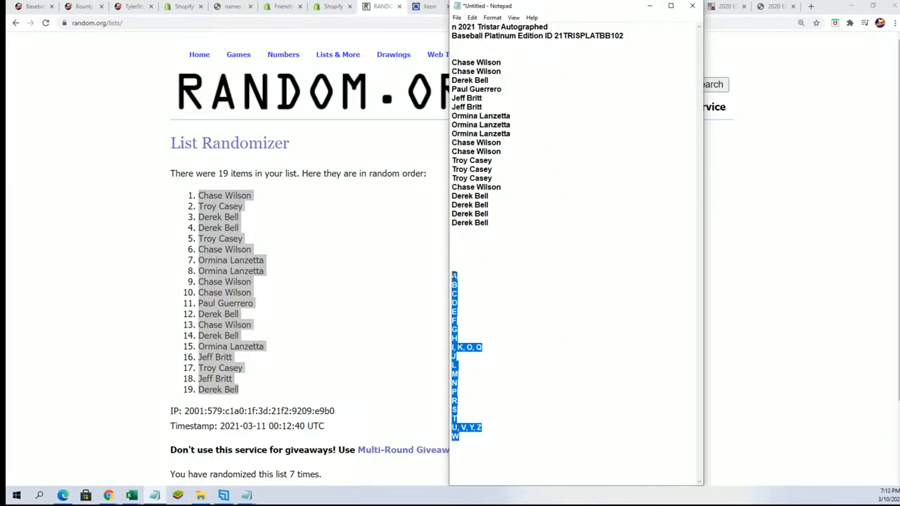
# Return to the RANDOM.ORG list form to enter the last-name letter groups
pyautogui.click(690, 6)
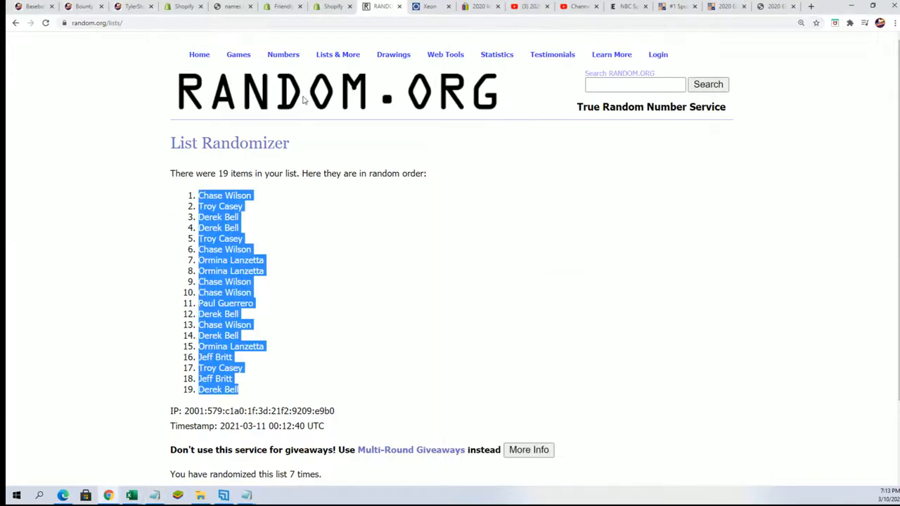
pyautogui.click(12, 27)
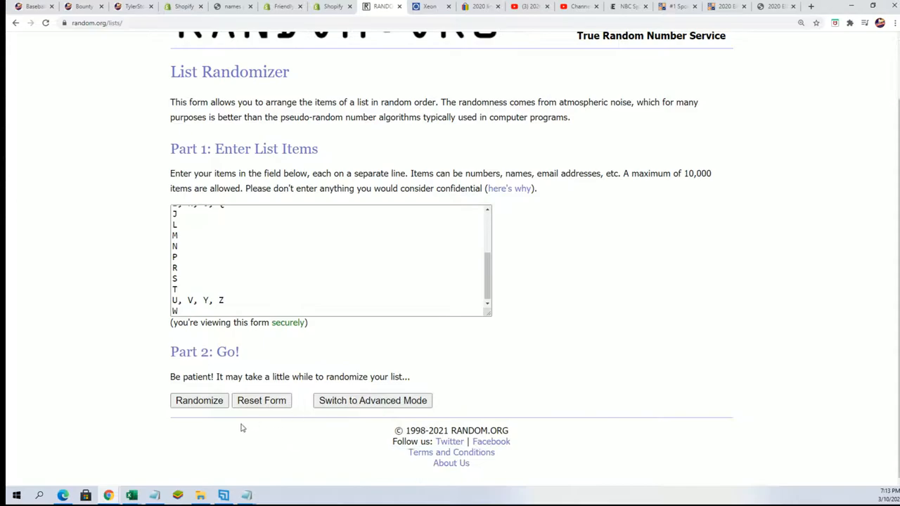
# Randomize the 19 last-name letter entries seven times and copy the final order
pyautogui.click(200, 401)
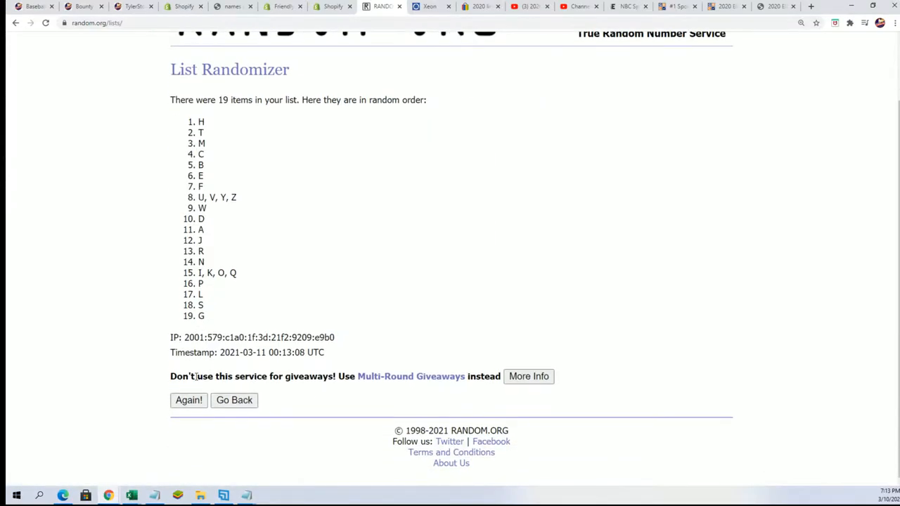
pyautogui.click(188, 401)
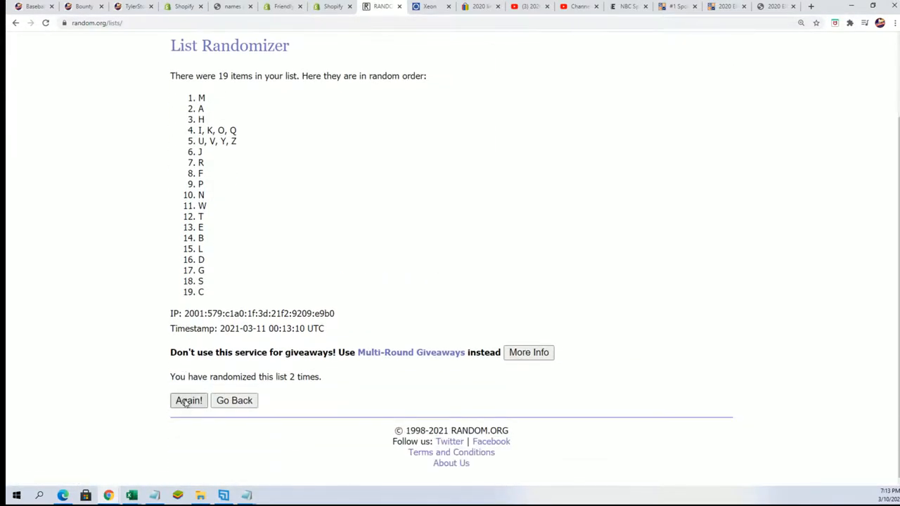
pyautogui.click(189, 401)
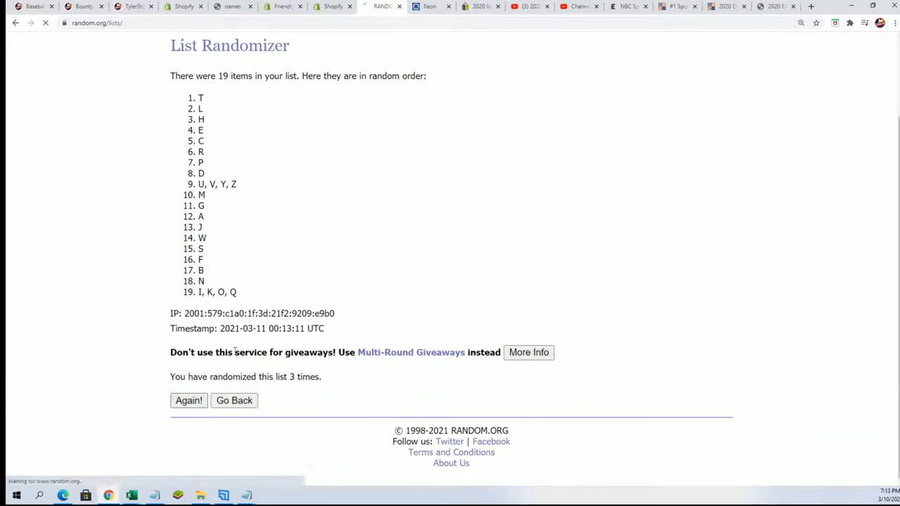
pyautogui.click(189, 399)
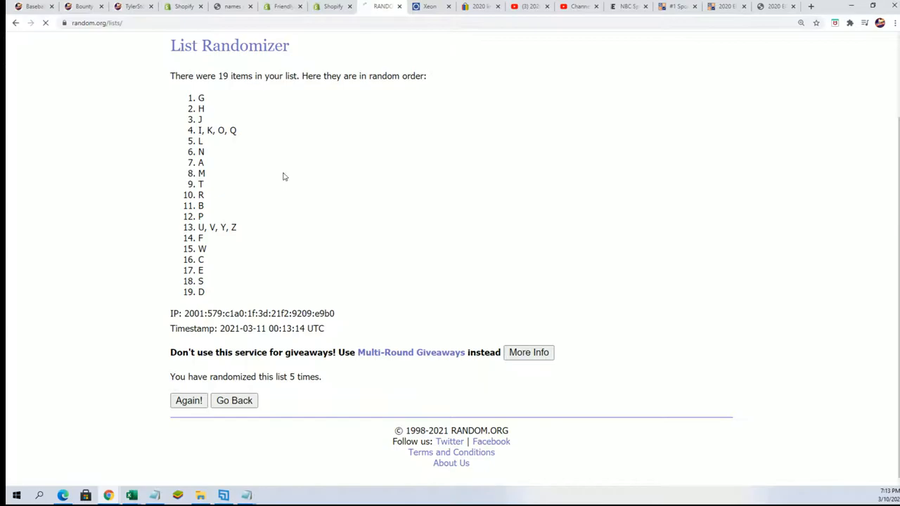
pyautogui.click(188, 401)
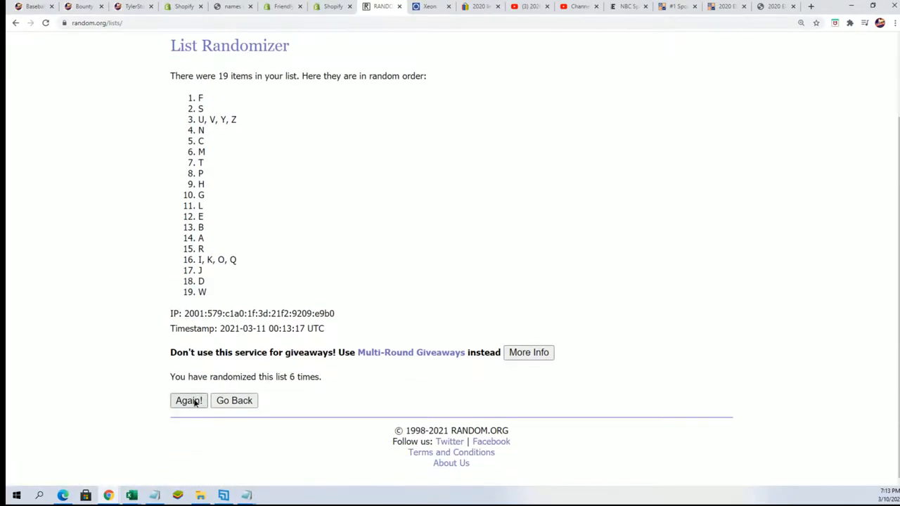
pyautogui.click(189, 401)
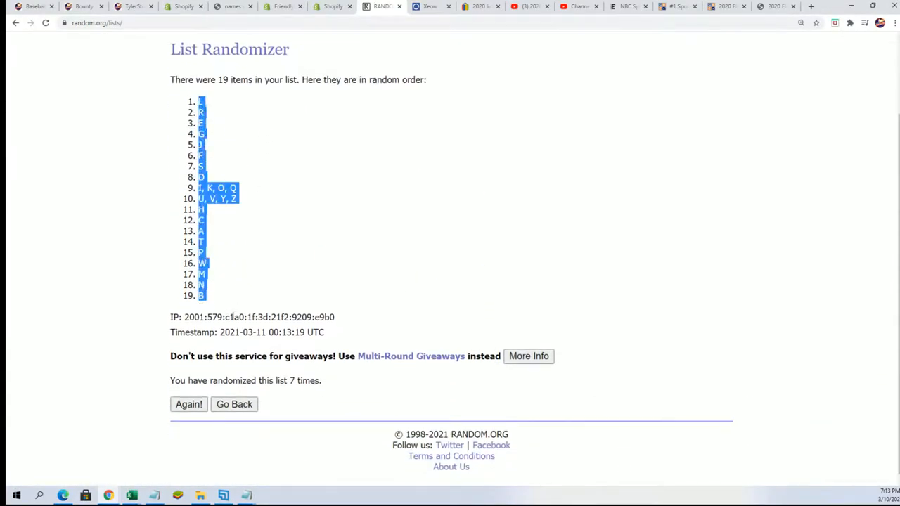
pyautogui.rightClick(204, 189)
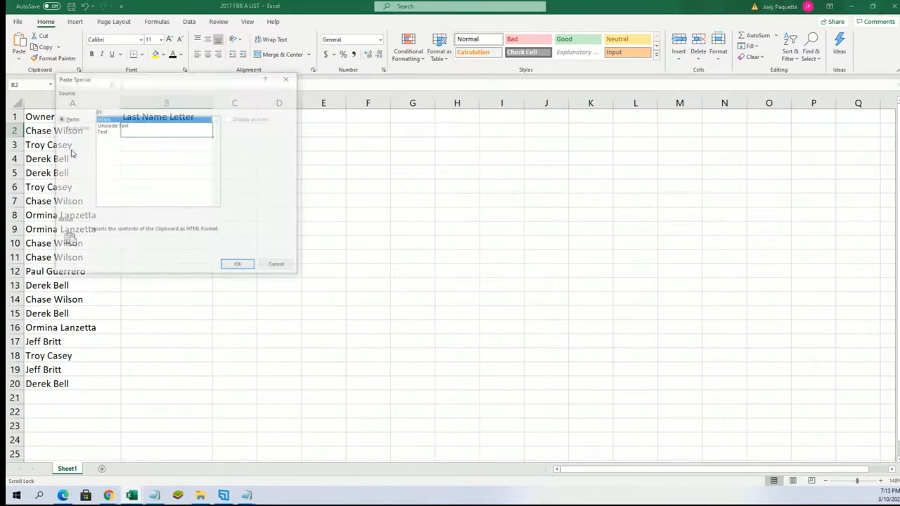
# Paste the shuffled letters as Text into column B beside the owner names
pyautogui.click(236, 265)
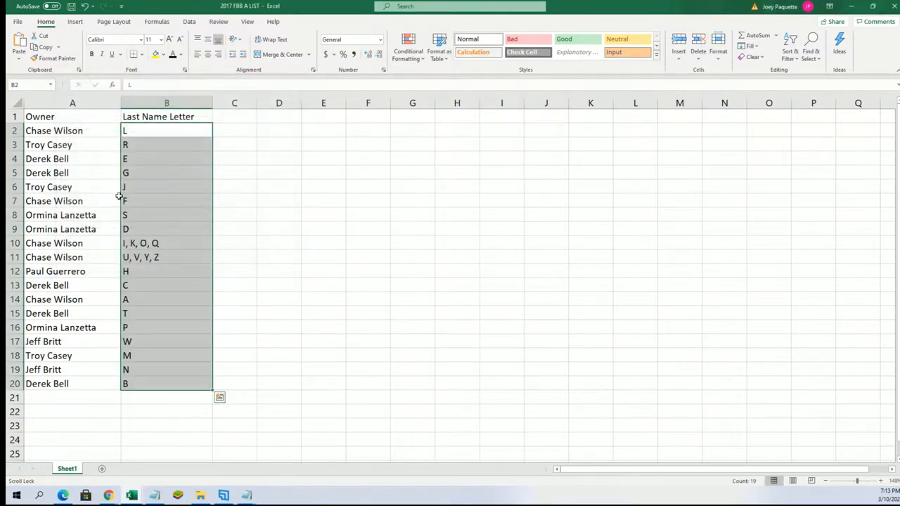